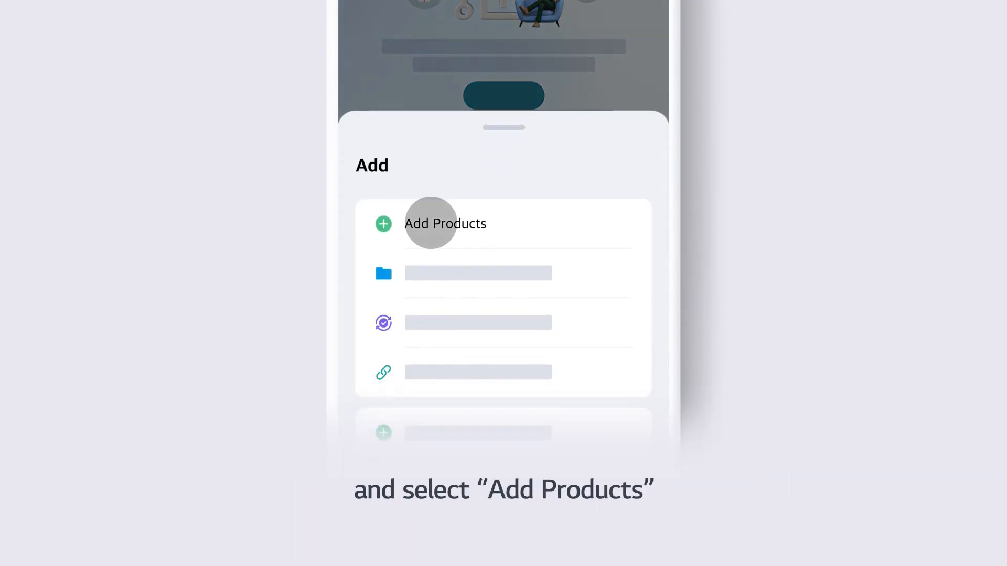
# - Choose Add Products to reach the scan-or-add-manually screen
pyautogui.click(430, 223)
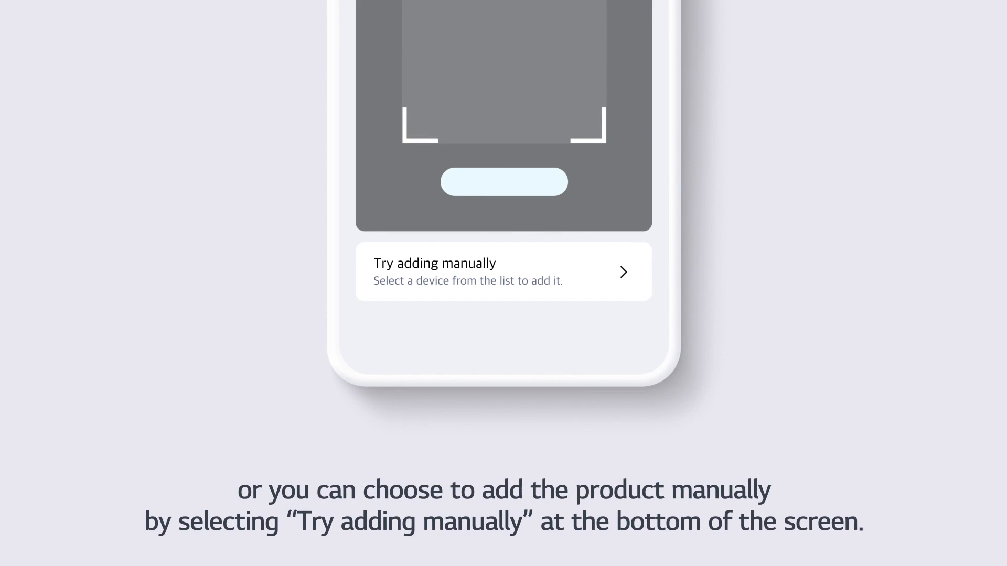
# - Add the product manually and confirm the Preparing to Connect notes to see nearby devices
pyautogui.click(503, 271)
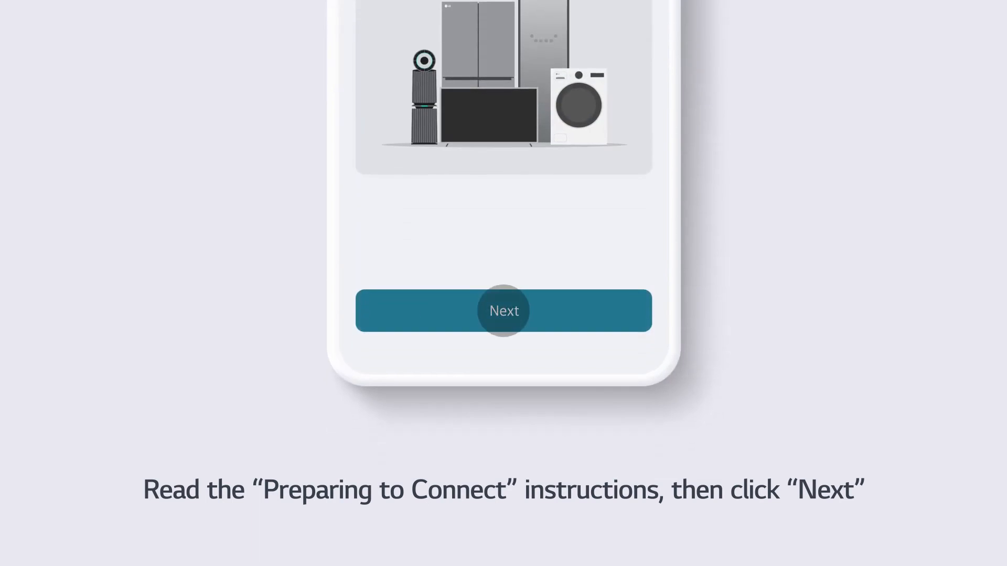
pyautogui.click(503, 311)
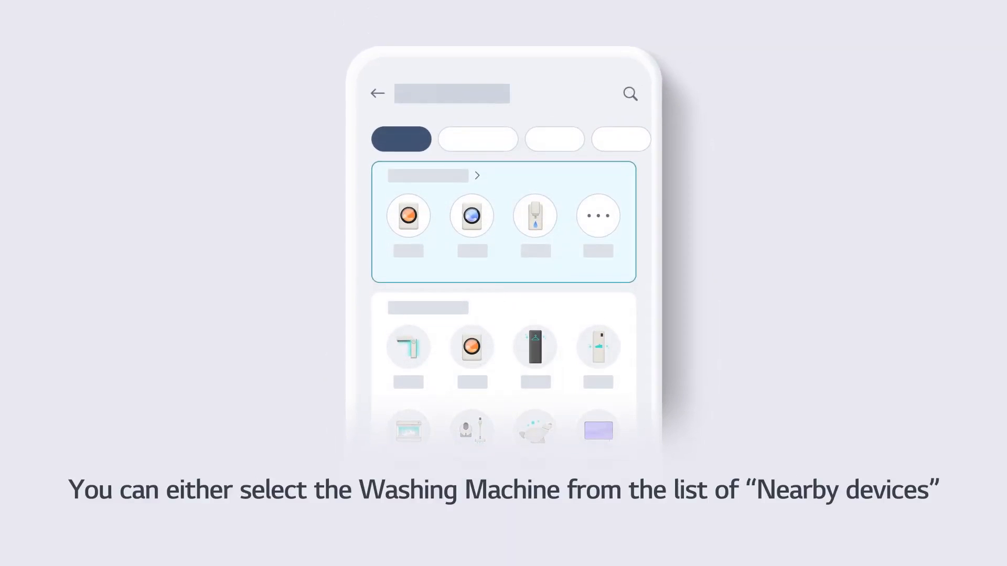
# - Select the Washing Machine from the Nearby devices list
pyautogui.click(471, 215)
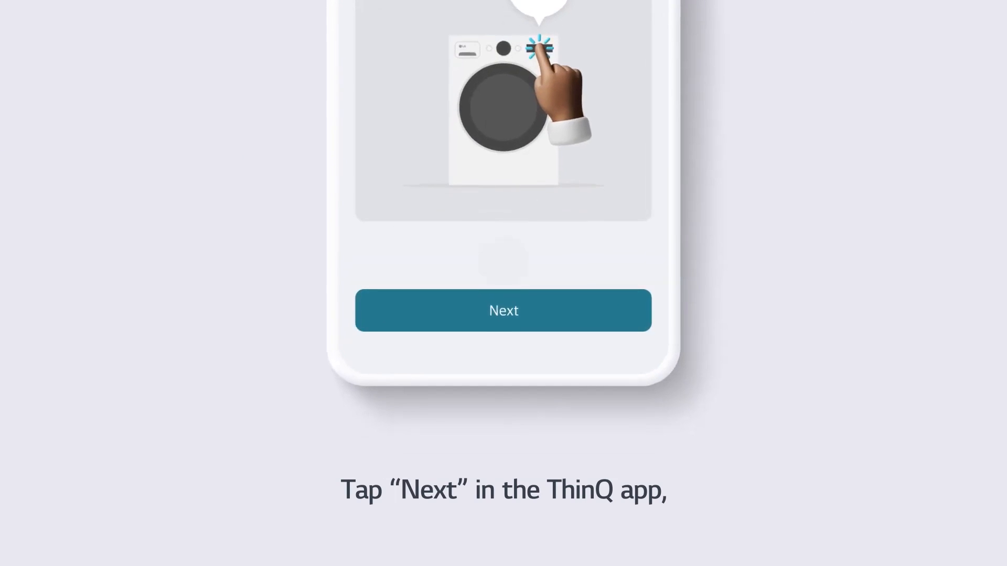
# - Complete the washing machine's Wi-Fi setup and go back to the home screen
pyautogui.click(503, 310)
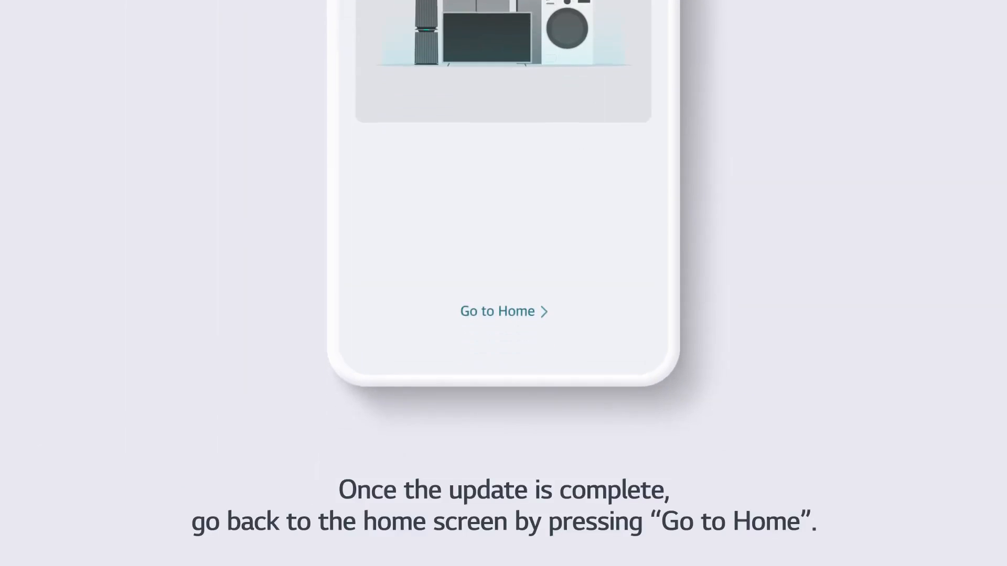
pyautogui.click(504, 311)
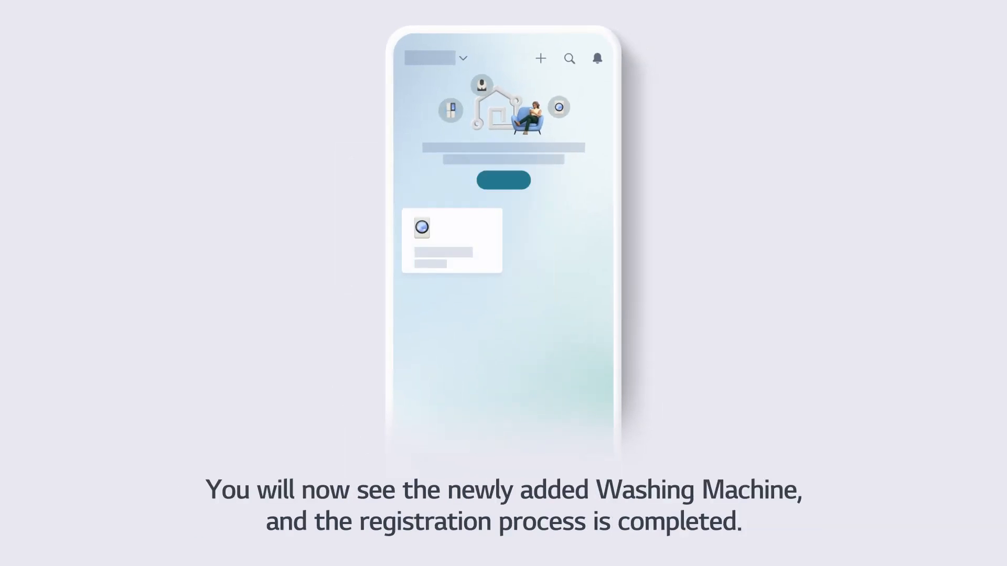